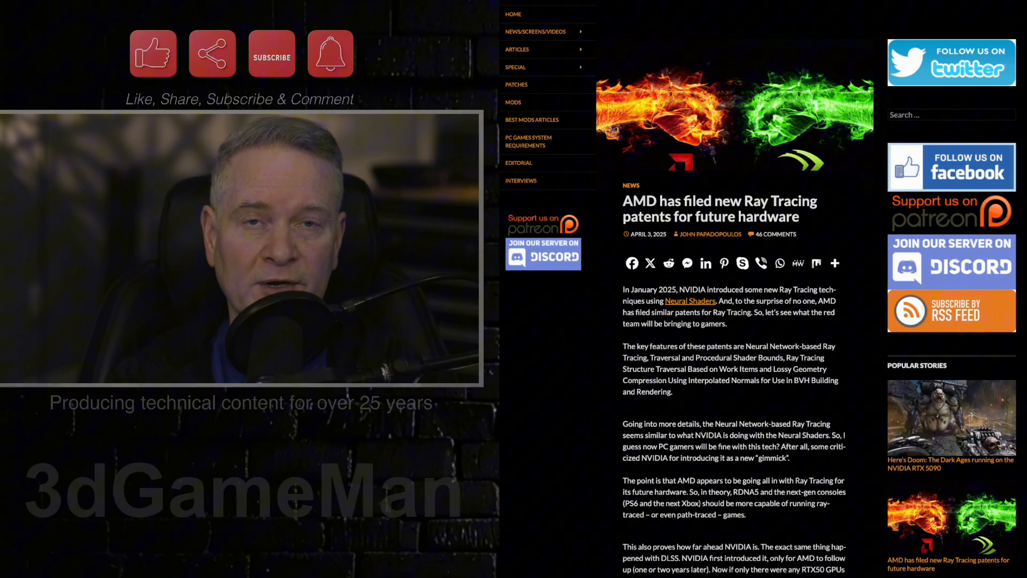
{"action": "scroll", "scroll_direction": "down", "scroll_amount": 3}
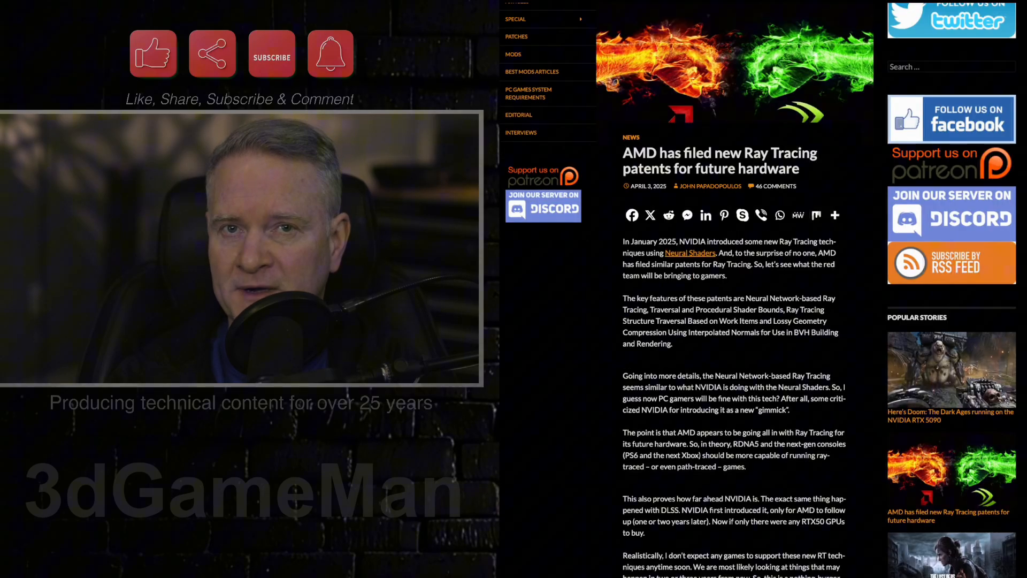